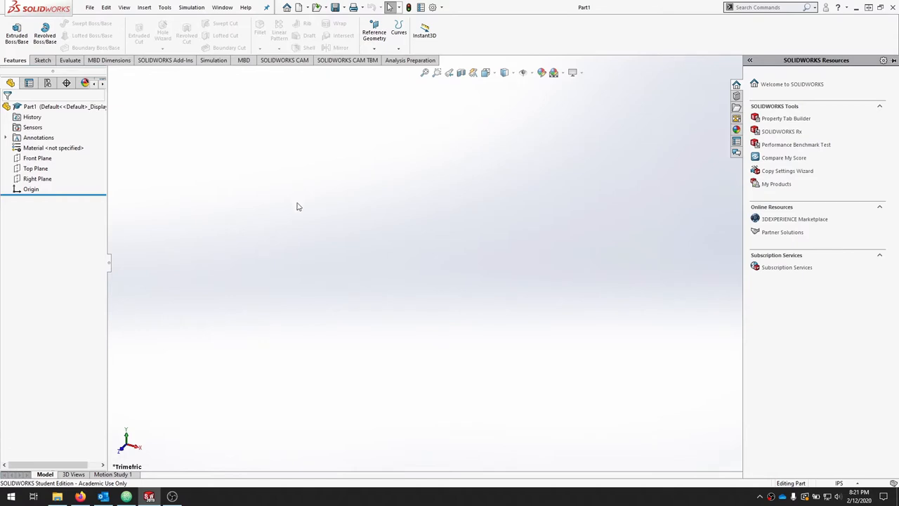
pyautogui.moveTo(273, 198)
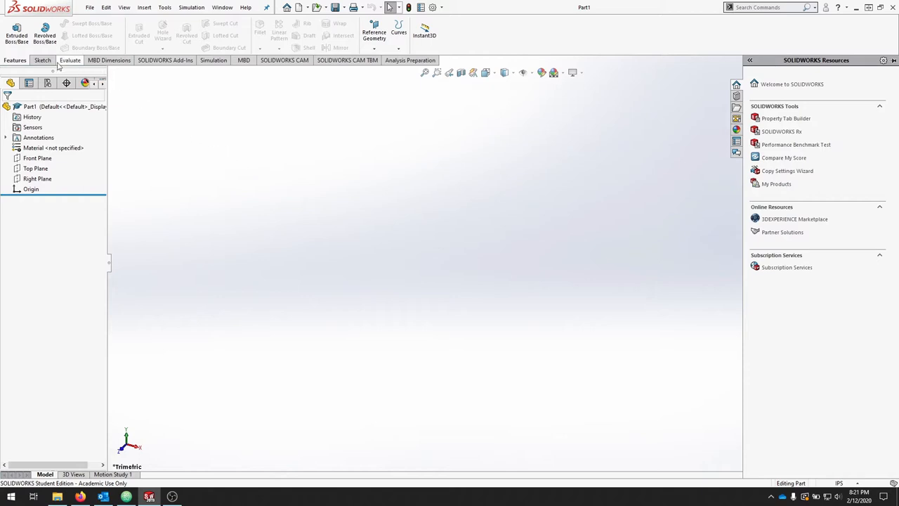
# Step: Begin Sketch1 on the Front plane
pyautogui.click(40, 60)
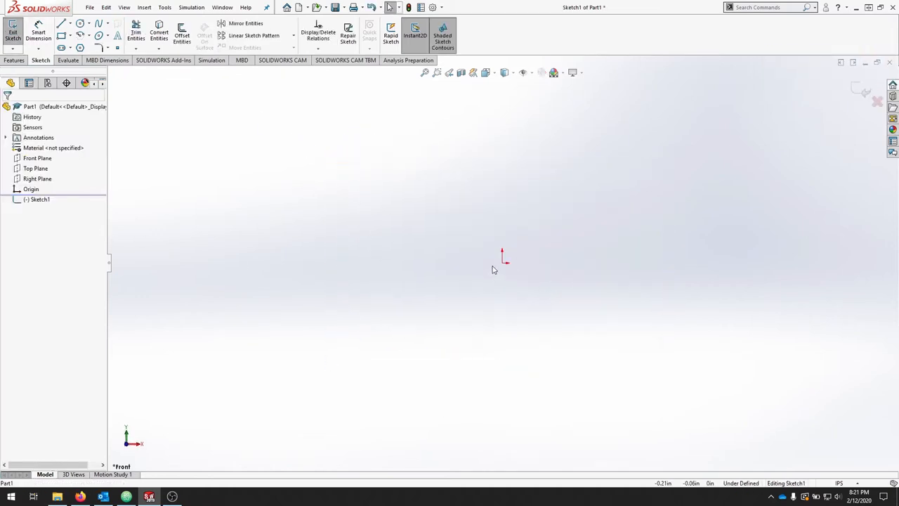
pyautogui.moveTo(503, 271)
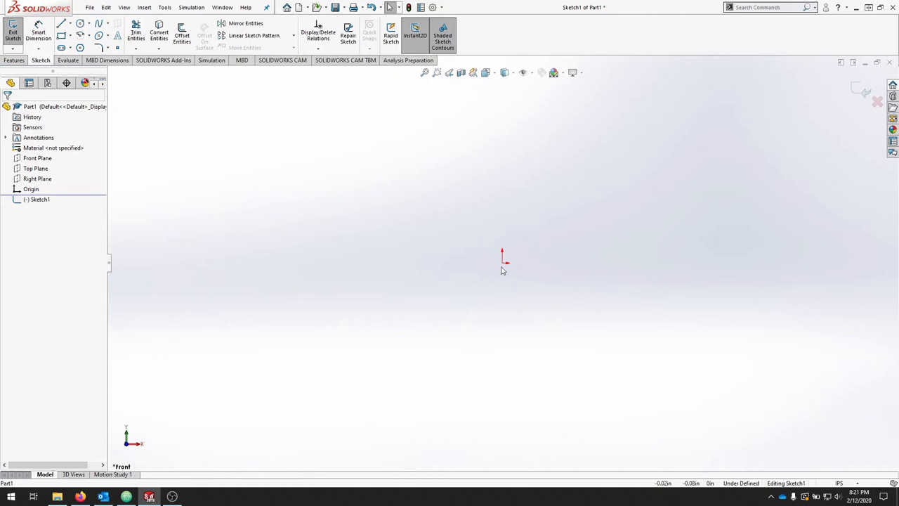
pyautogui.moveTo(518, 199)
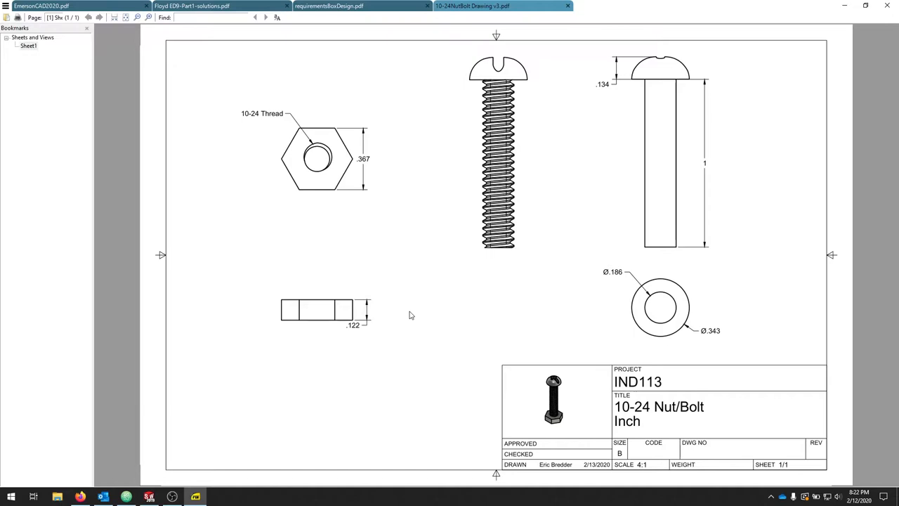
pyautogui.moveTo(734, 360)
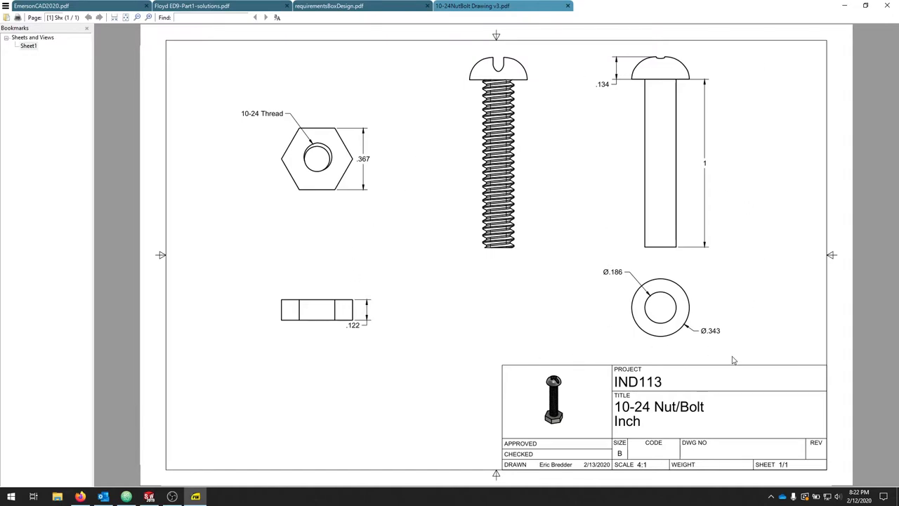
pyautogui.moveTo(733, 330)
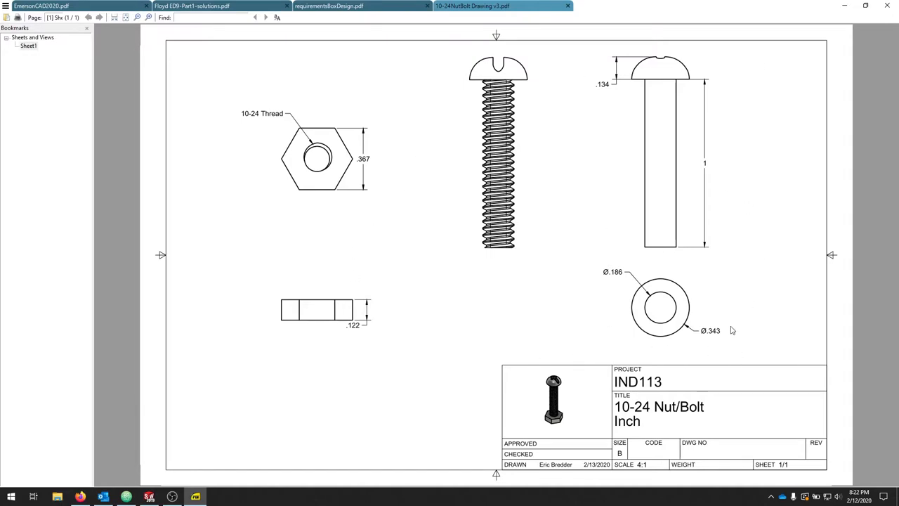
pyautogui.moveTo(646, 236)
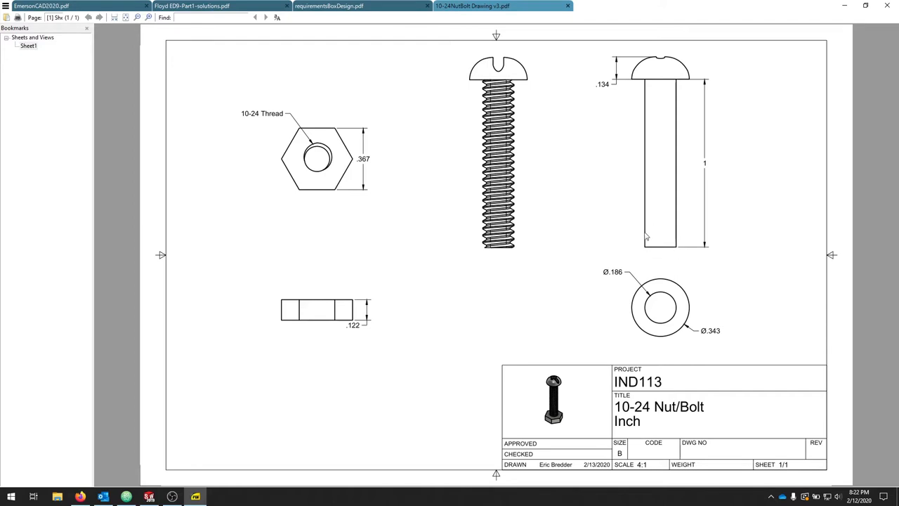
pyautogui.moveTo(625, 278)
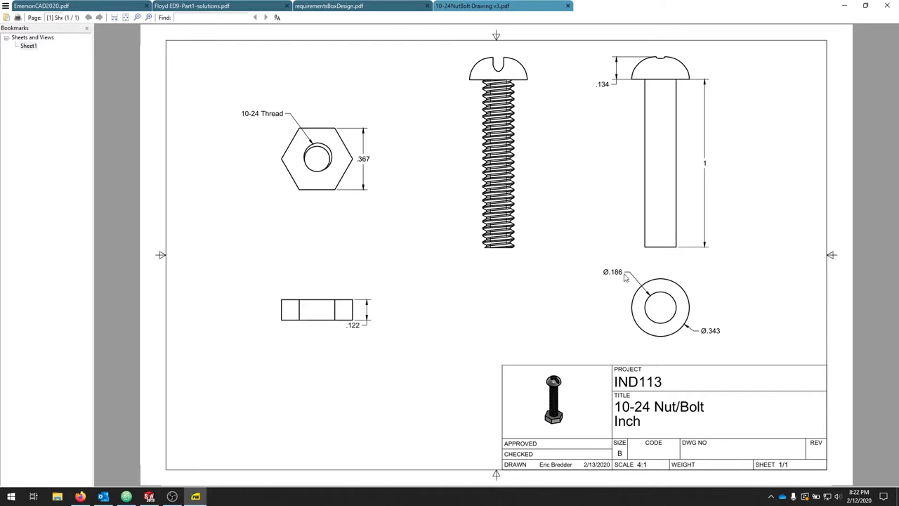
pyautogui.moveTo(627, 290)
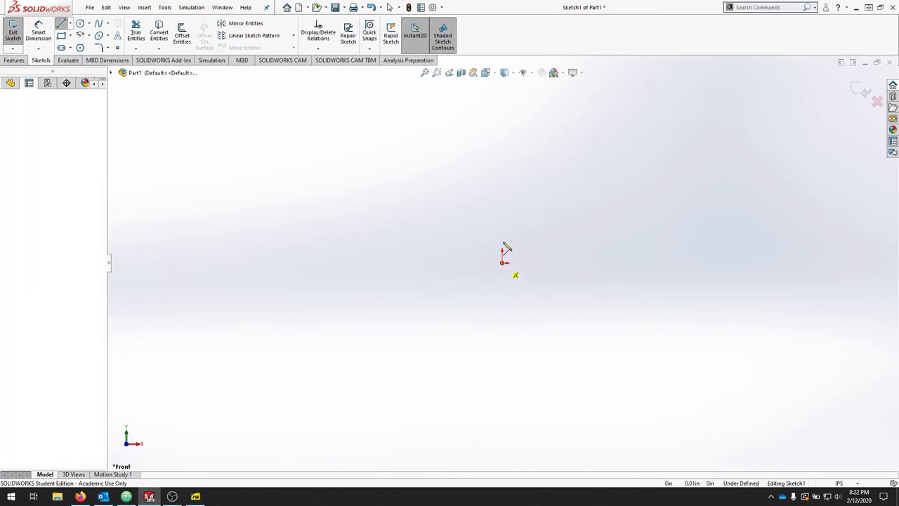
# Step: Draw the first profile line upward from the sketch origin
pyautogui.moveTo(505, 263); pyautogui.dragTo(504, 183)
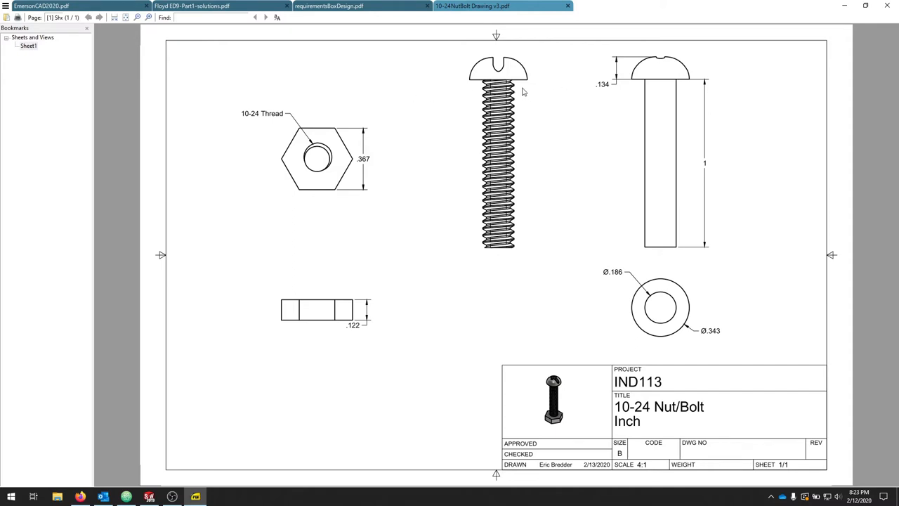
pyautogui.moveTo(507, 250)
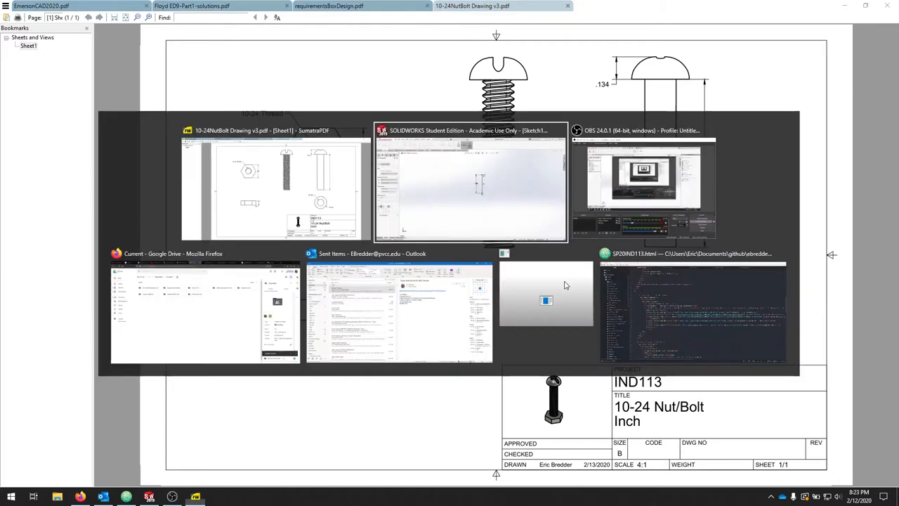
# Step: Dimension the vertical profile line to 0.82 in (1-.18)
pyautogui.click(470, 186)
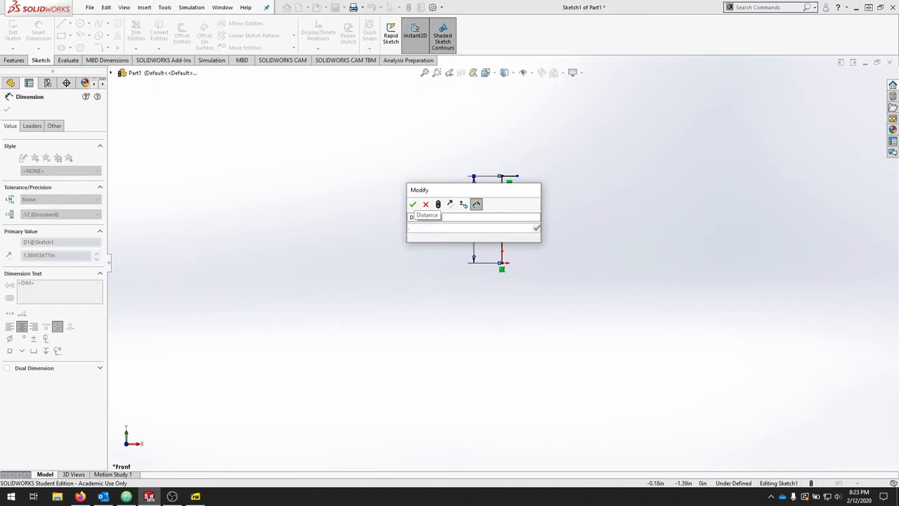
pyautogui.write('1.18')
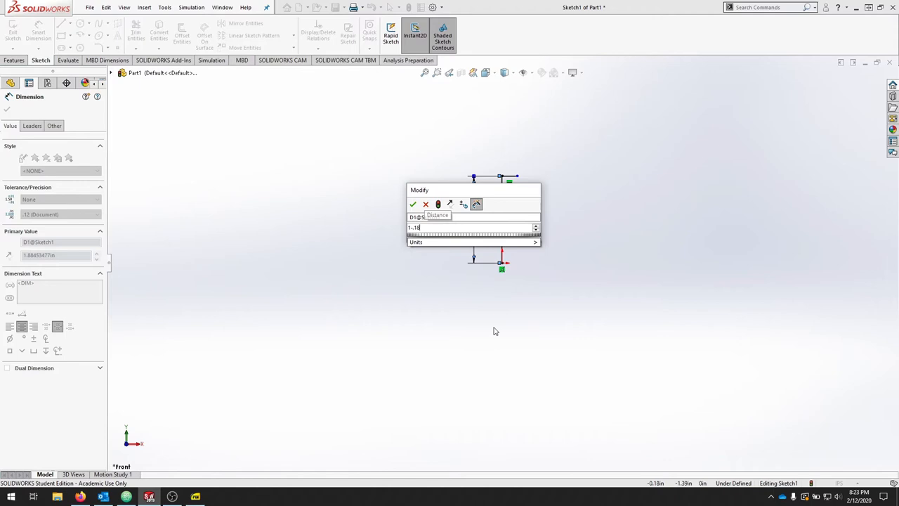
pyautogui.click(412, 204)
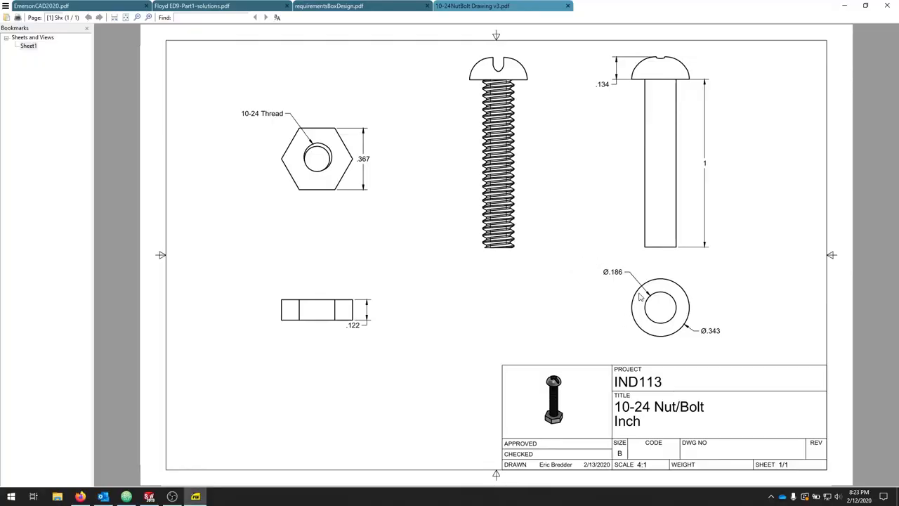
pyautogui.moveTo(654, 317)
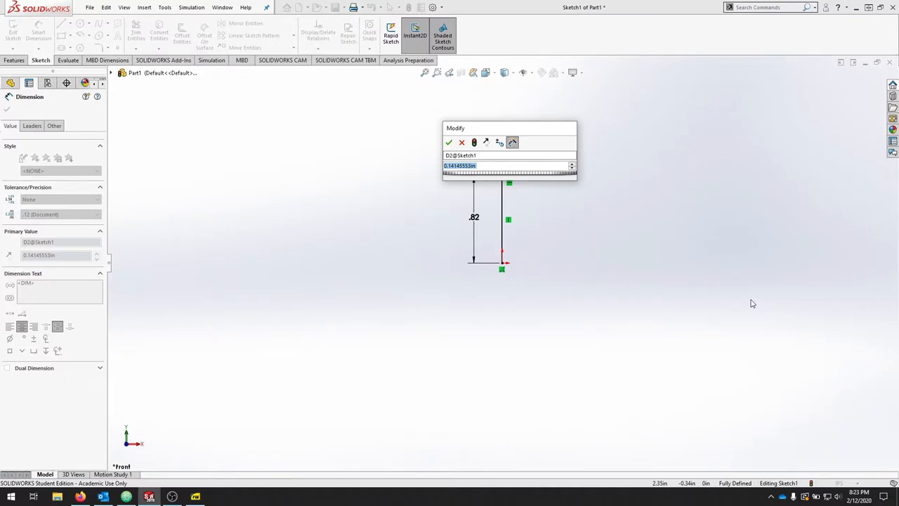
# Step: Set the top horizontal line's dimension to 0.093 in
pyautogui.write('1')
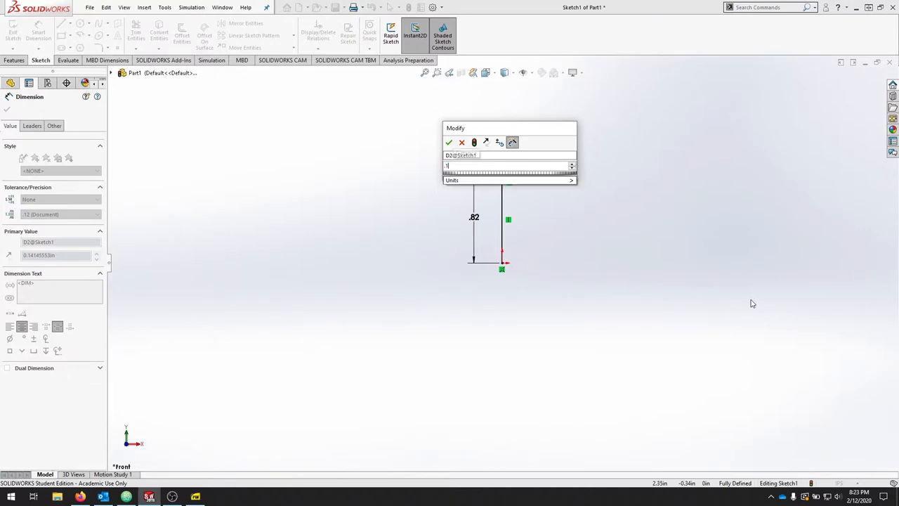
pyautogui.click(449, 142)
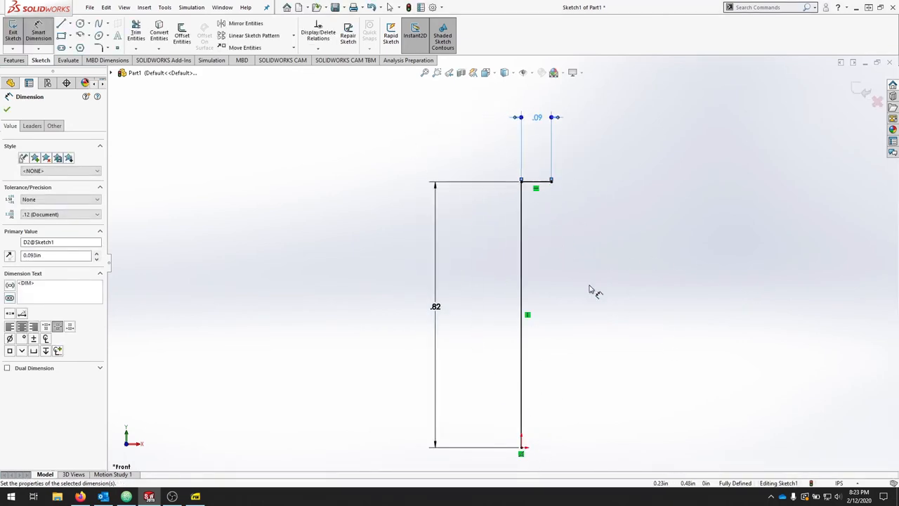
pyautogui.moveTo(243, 244)
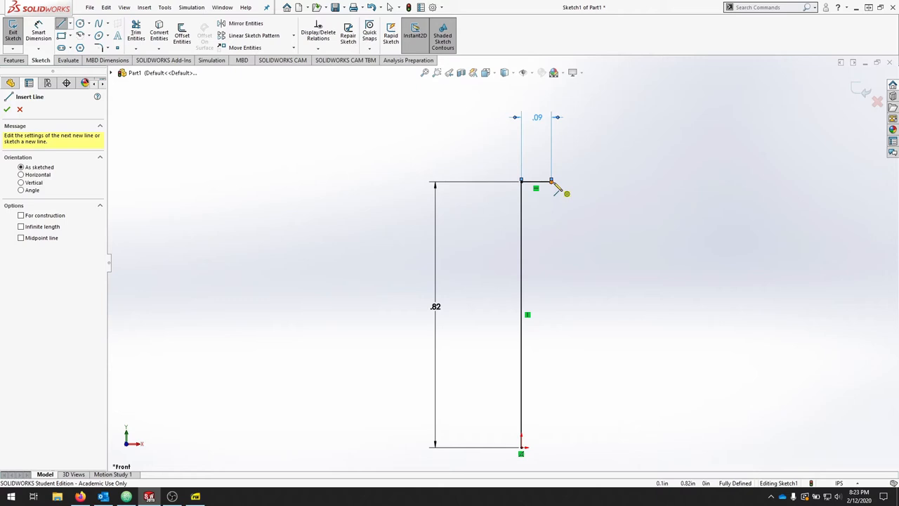
# Step: Draw the sloped outer side and bottom edge, and dimension the 0.50 in base
pyautogui.moveTo(552, 181); pyautogui.dragTo(650, 449)
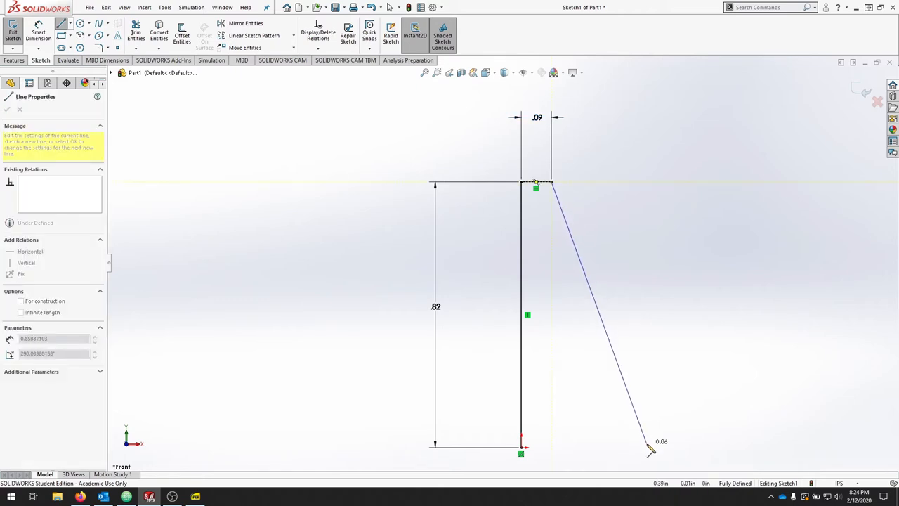
pyautogui.moveTo(650, 453); pyautogui.dragTo(650, 448)
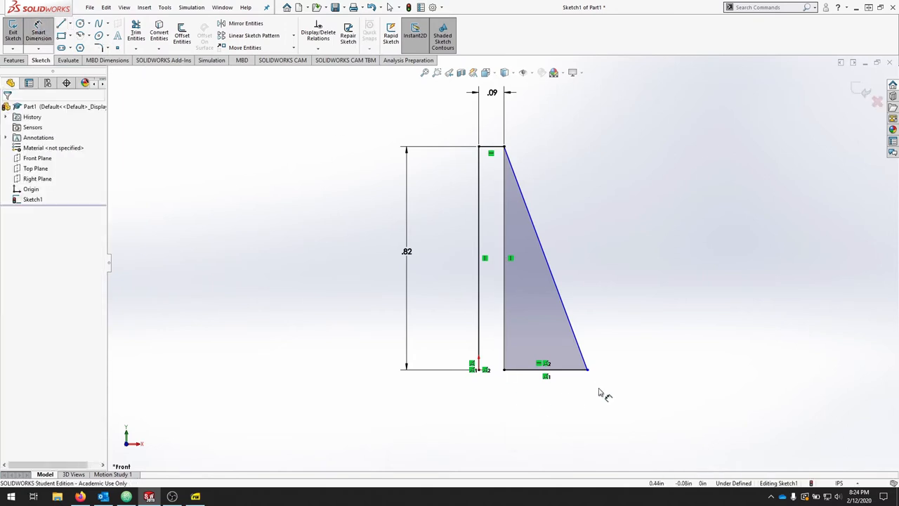
pyautogui.click(588, 369)
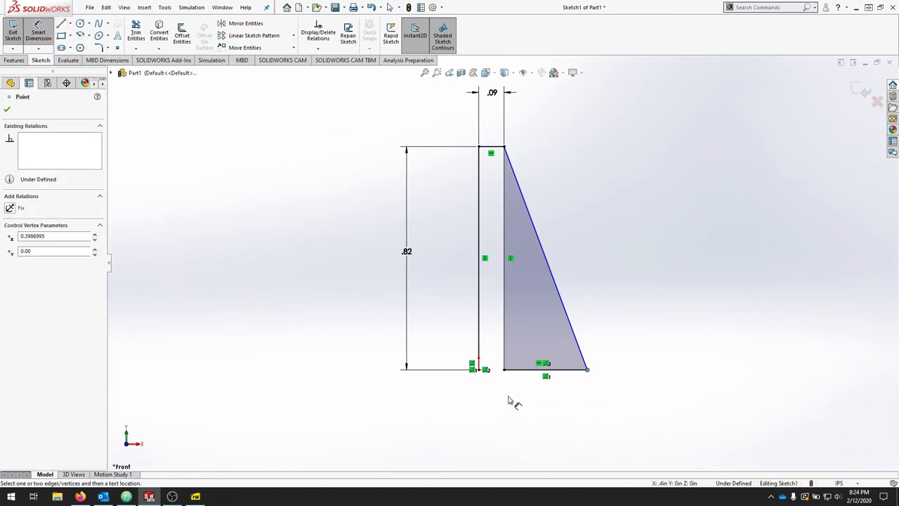
pyautogui.click(527, 401)
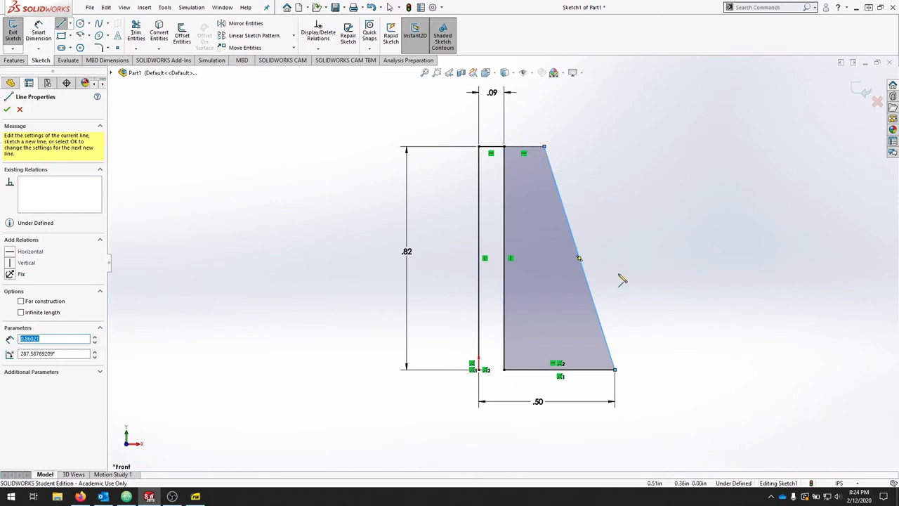
pyautogui.moveTo(604, 233)
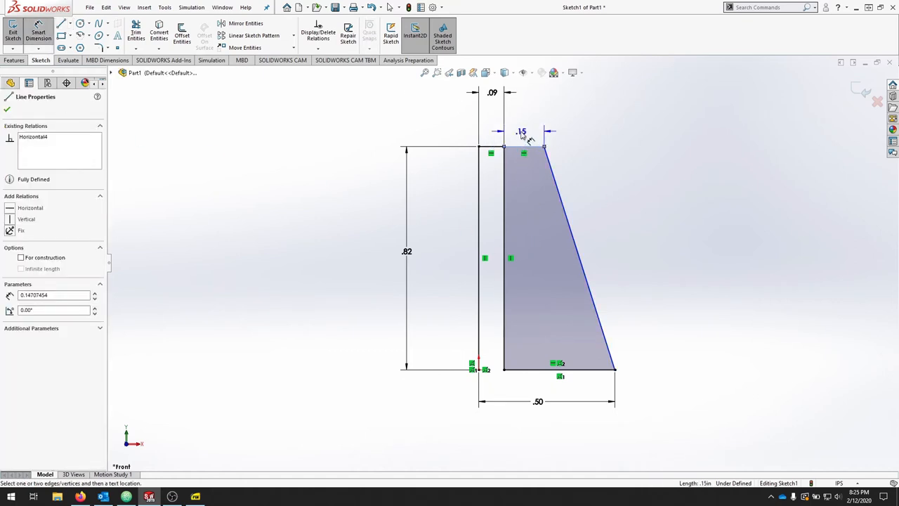
# Step: Change the top edge width to 0.125 in, fully defining Sketch1
pyautogui.doubleClick(521, 131)
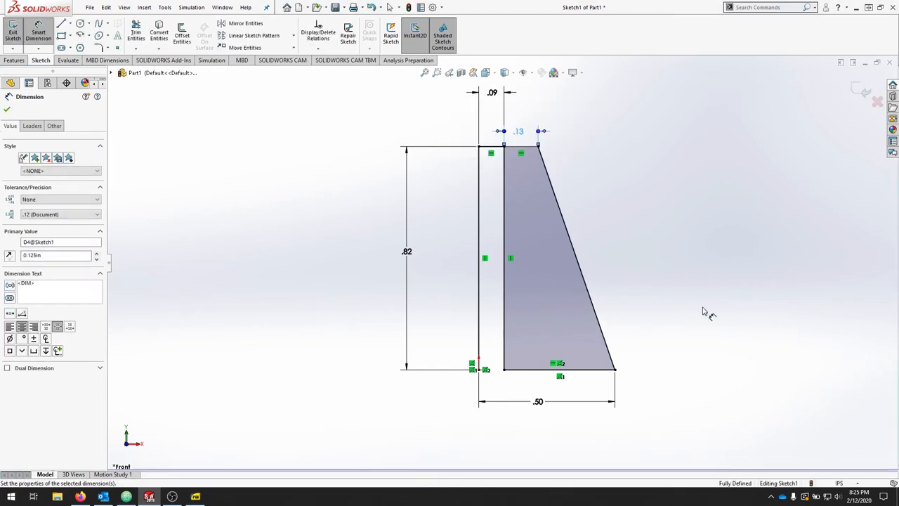
pyautogui.moveTo(668, 316)
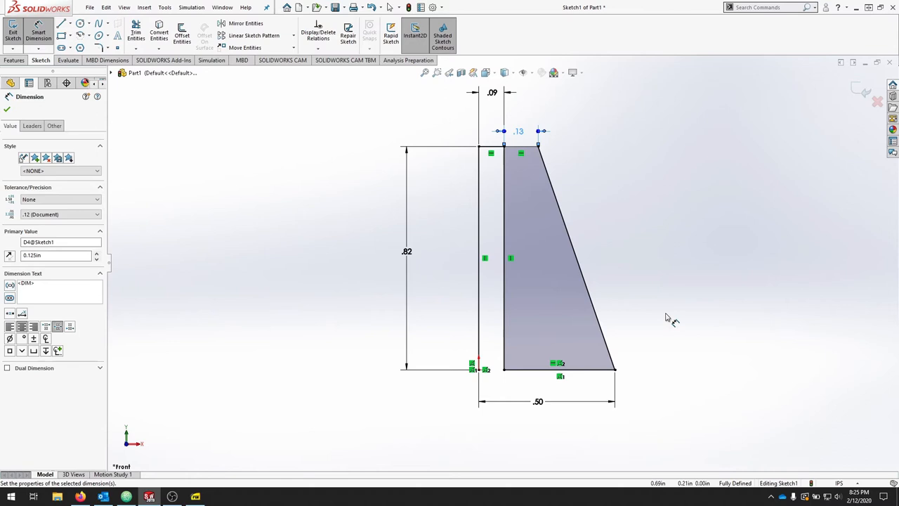
pyautogui.moveTo(685, 453)
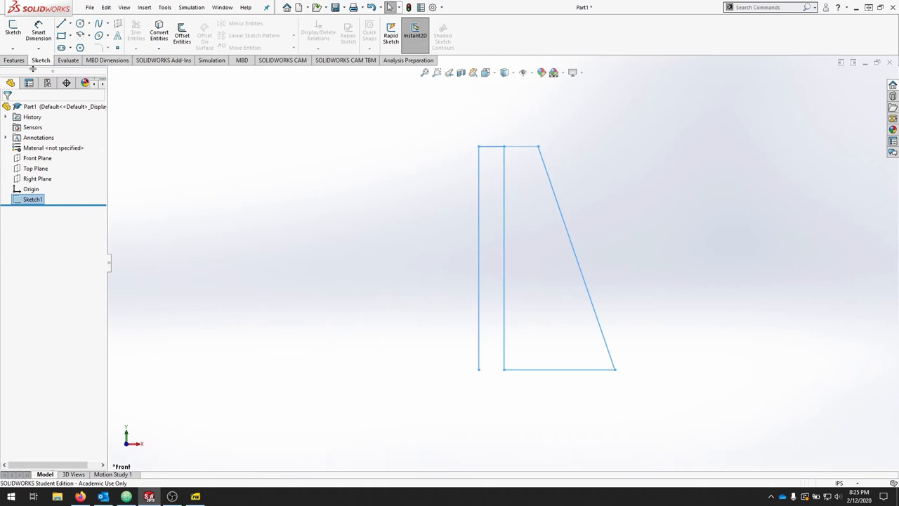
# Step: Revolve Sketch1 360° around its vertical line to create Revolve1
pyautogui.click(14, 59)
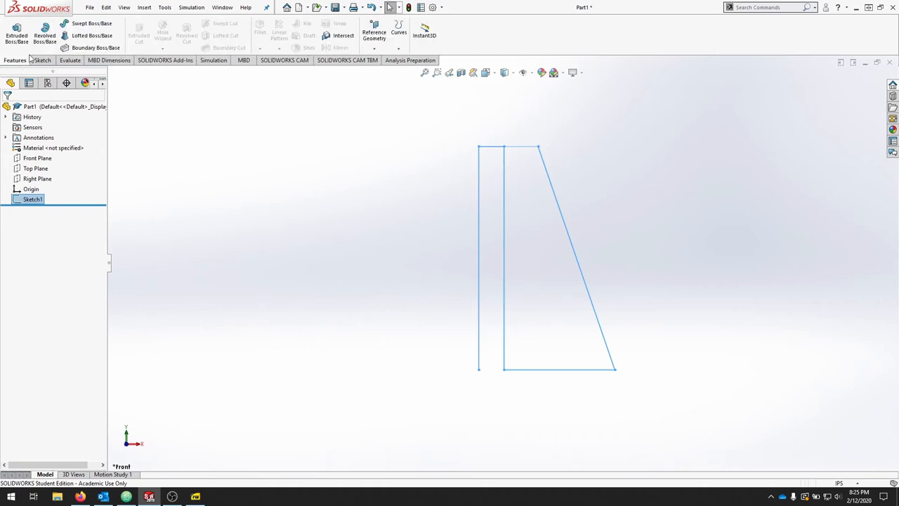
pyautogui.moveTo(44, 35)
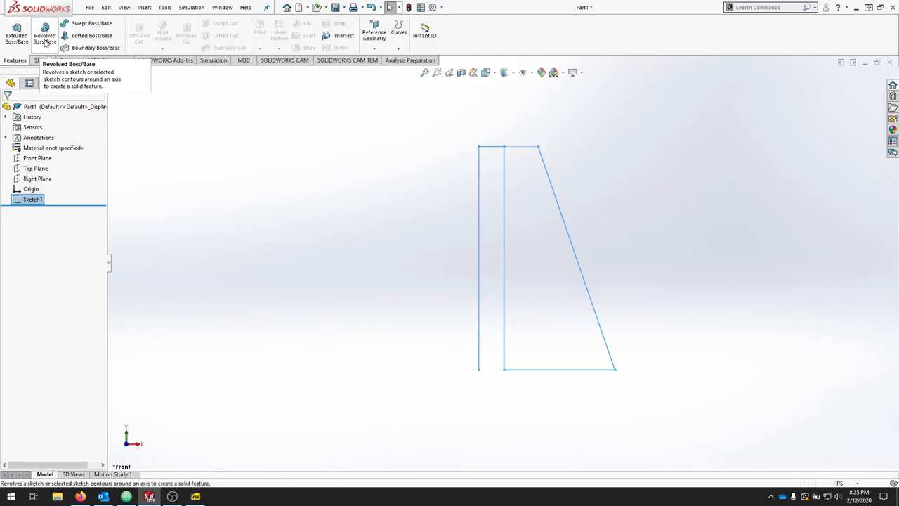
pyautogui.click(45, 35)
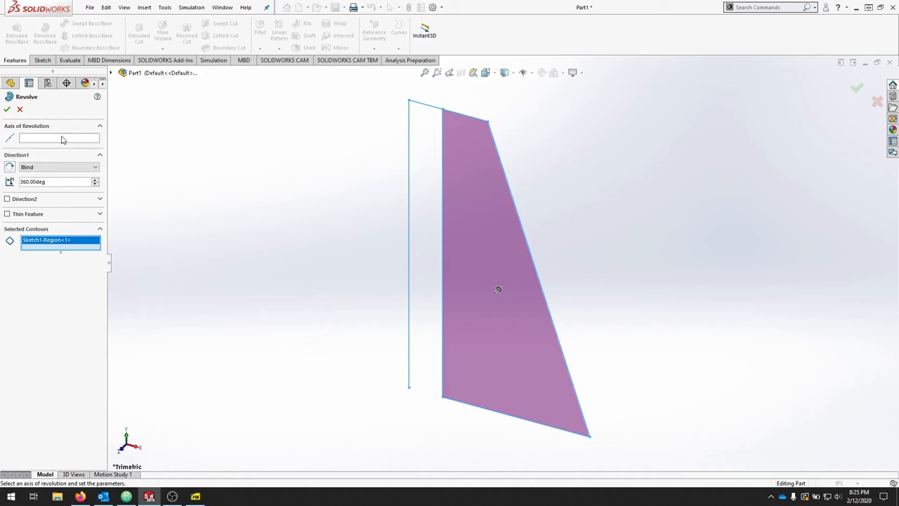
pyautogui.click(409, 246)
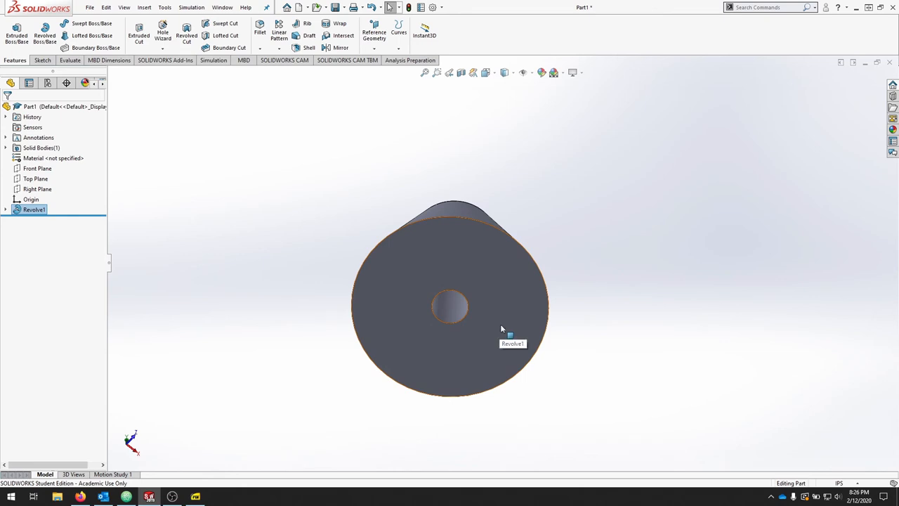
pyautogui.moveTo(485, 322)
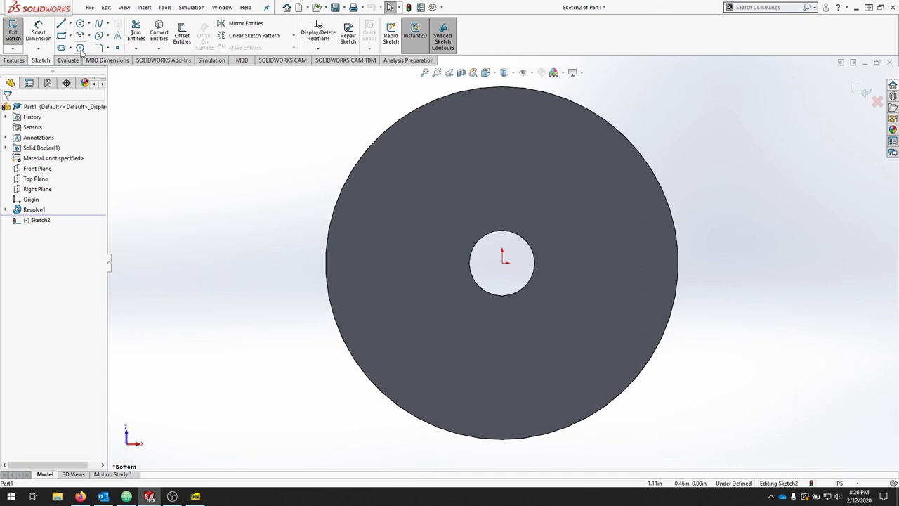
# Step: Draw a six-sided polygon centred on the screw hole in Sketch2
pyautogui.click(80, 47)
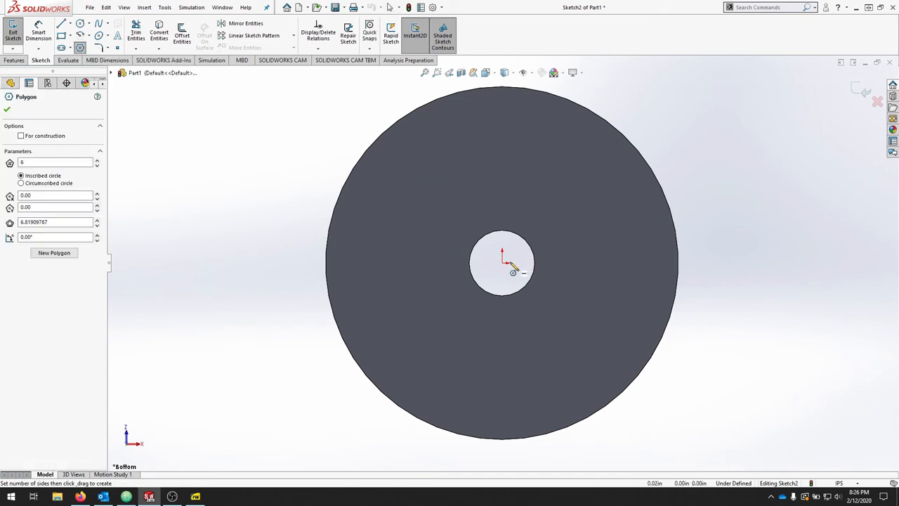
pyautogui.moveTo(501, 261); pyautogui.dragTo(502, 181)
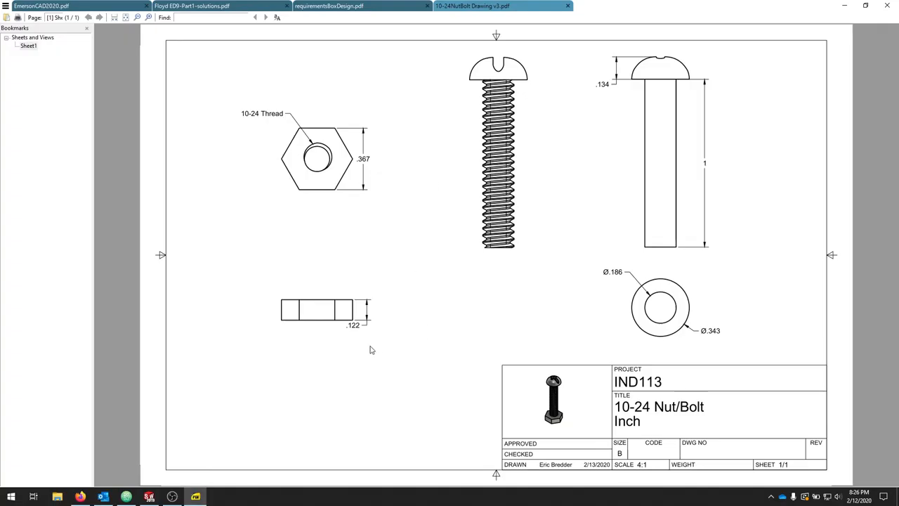
pyautogui.moveTo(366, 132)
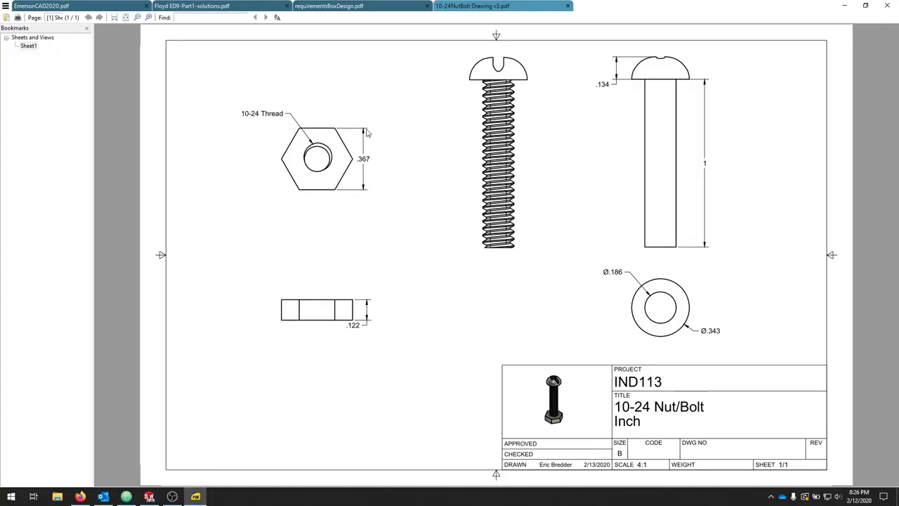
pyautogui.moveTo(439, 225)
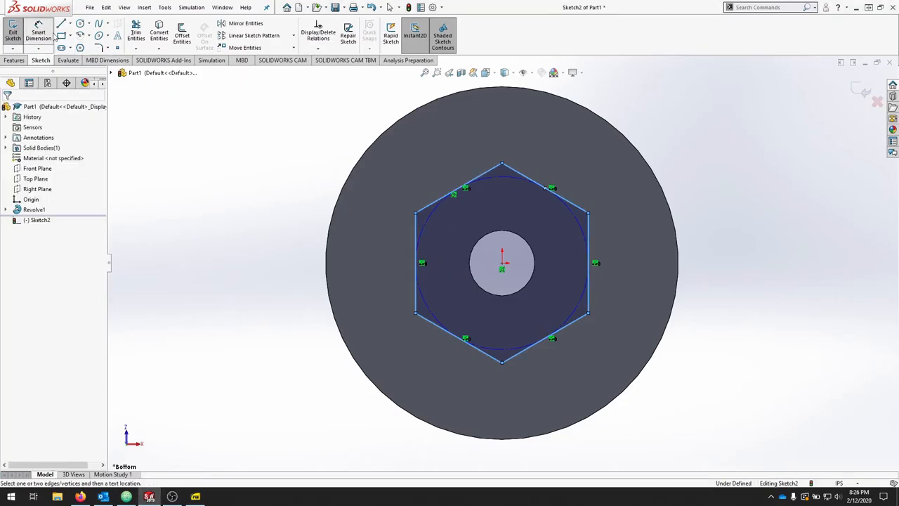
# Step: Dimension the hexagon to 0.367 in across flats, placed above it
pyautogui.click(588, 264)
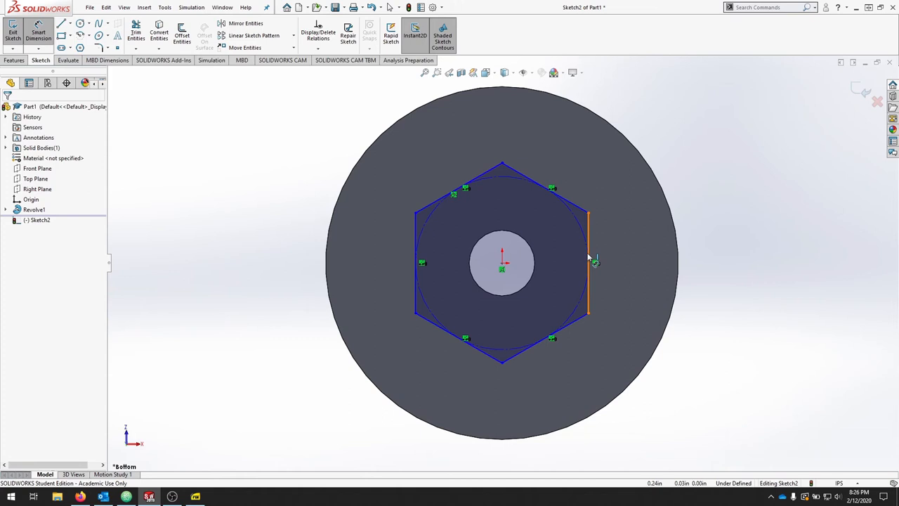
pyautogui.click(588, 263)
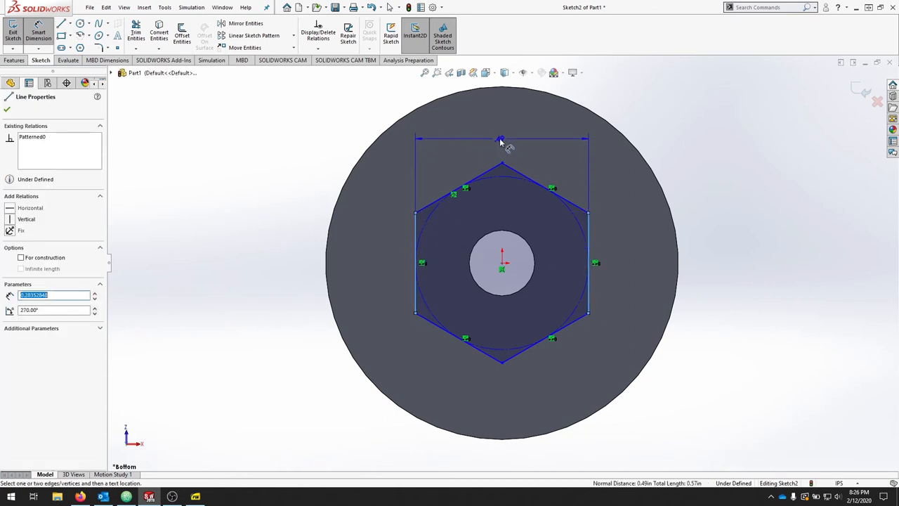
pyautogui.click(501, 139)
pyautogui.write('.367')
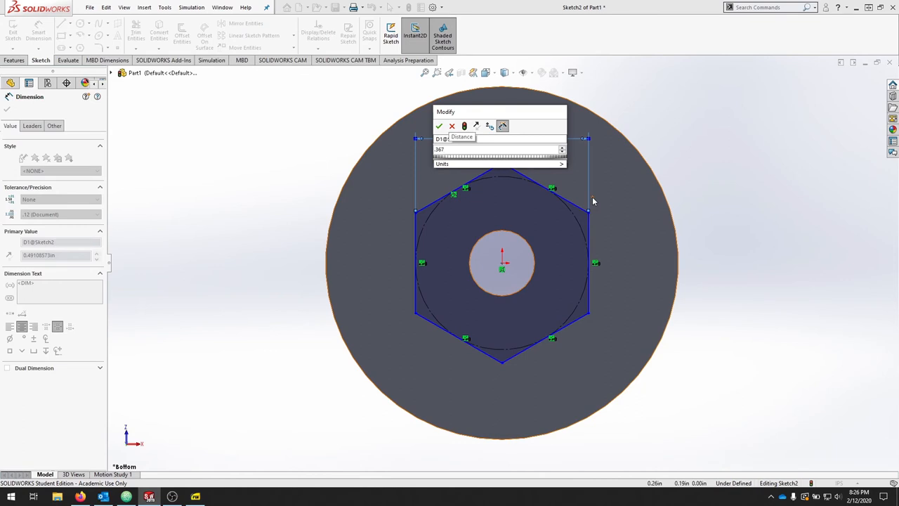
pyautogui.click(562, 164)
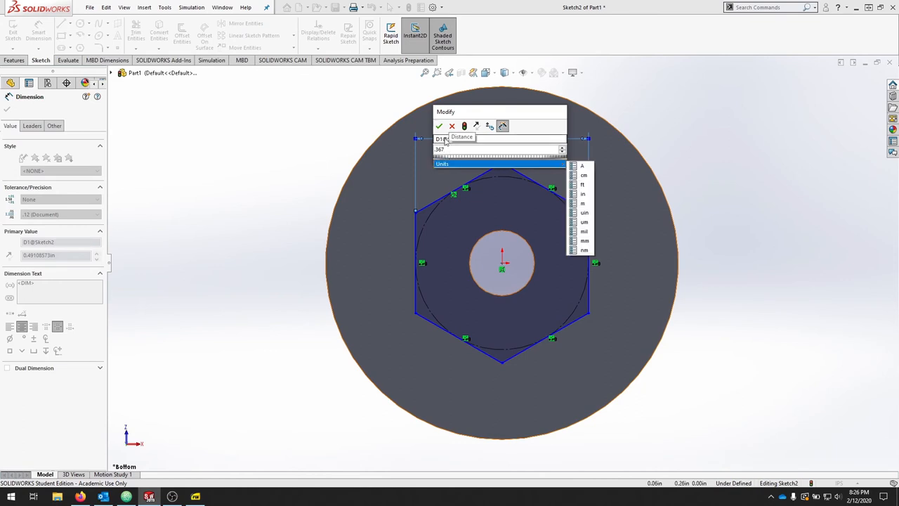
pyautogui.moveTo(439, 126)
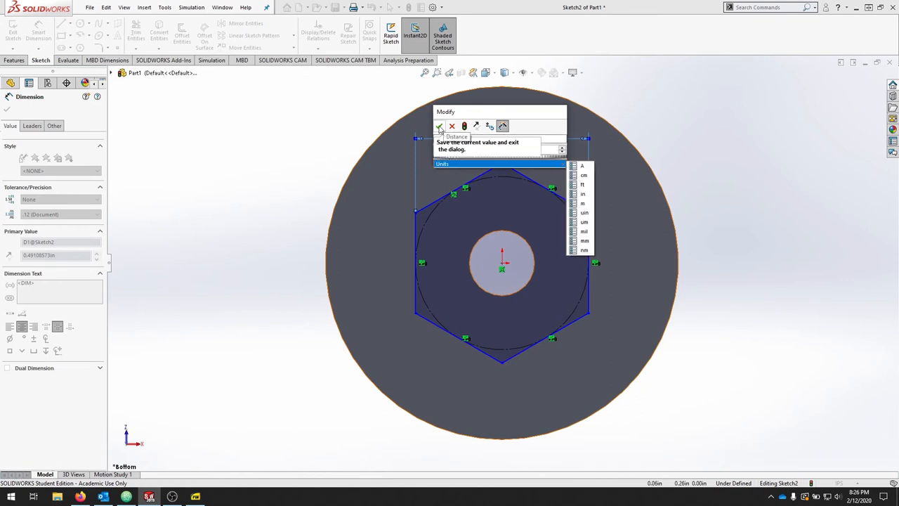
pyautogui.click(440, 126)
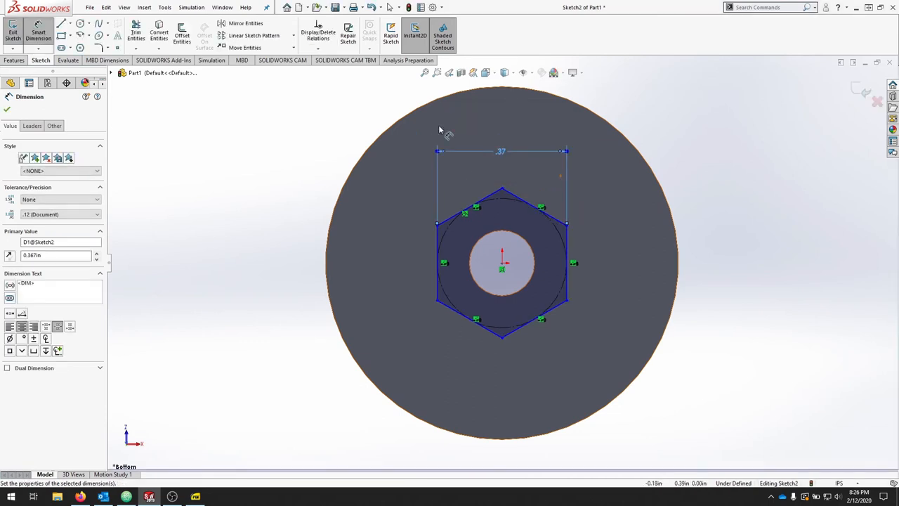
pyautogui.moveTo(604, 357)
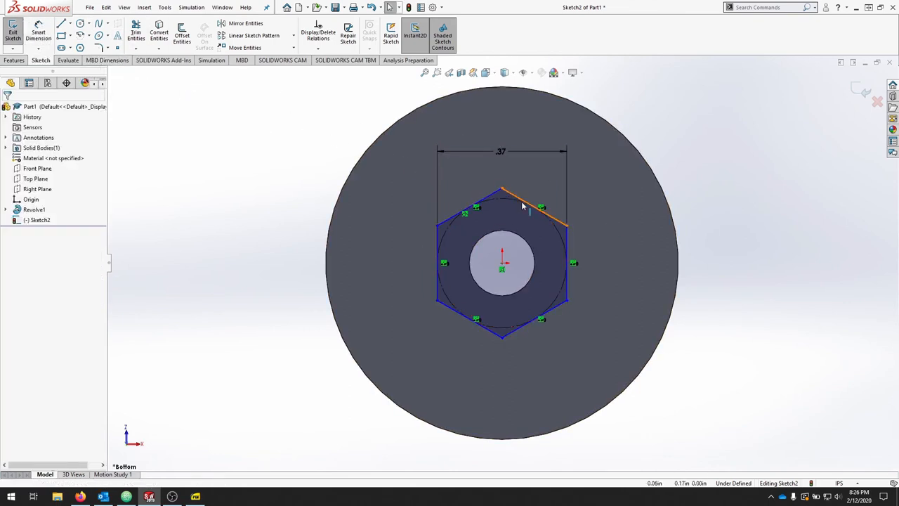
# Step: Add relations to a hexagon edge until Sketch2 is fully defined, then exit the sketch
pyautogui.click(534, 211)
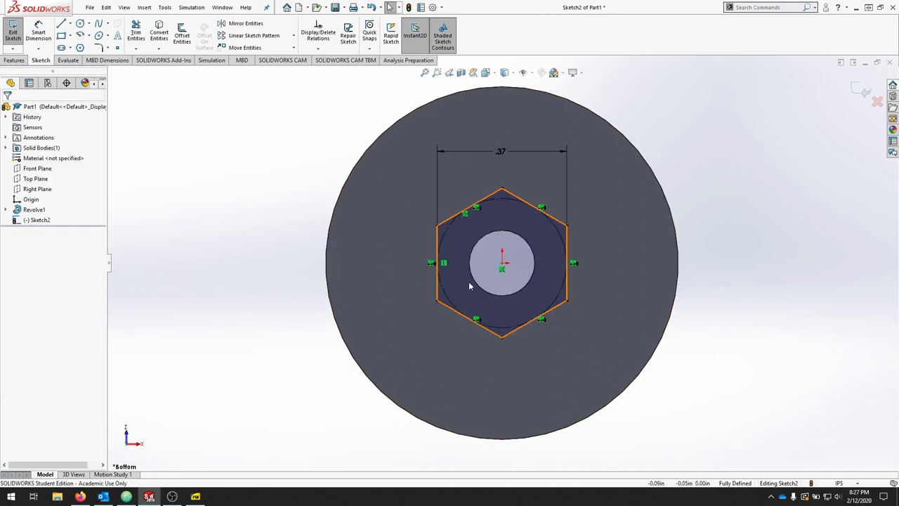
pyautogui.click(246, 199)
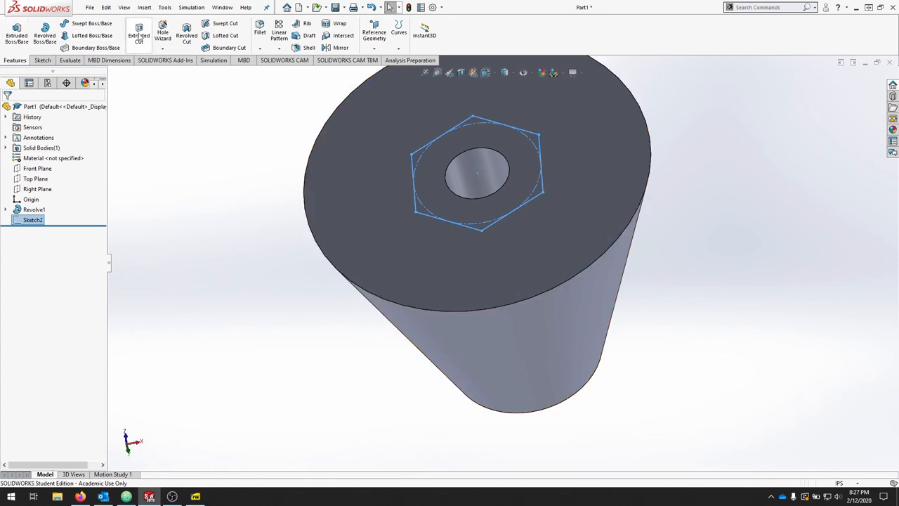
# Step: Extrude-cut the hexagon sketch 0.122 in deep as a blind nut pocket
pyautogui.click(138, 36)
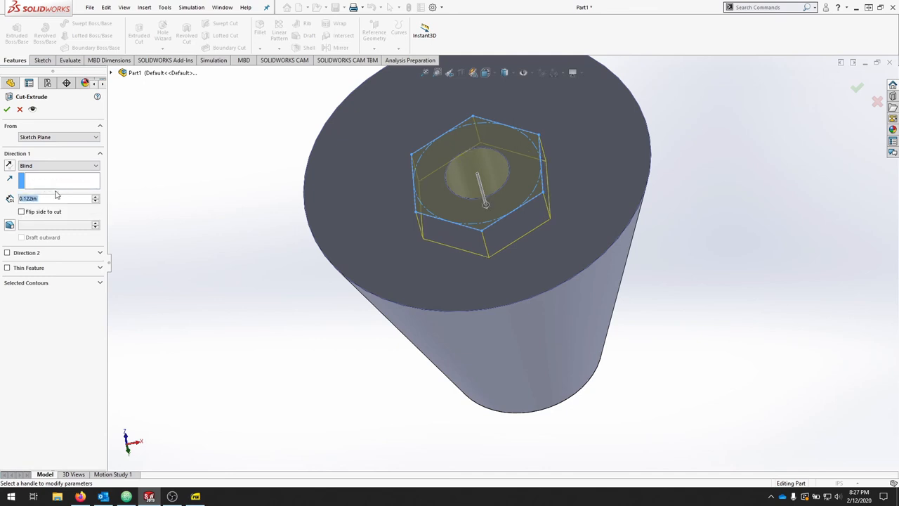
pyautogui.click(7, 108)
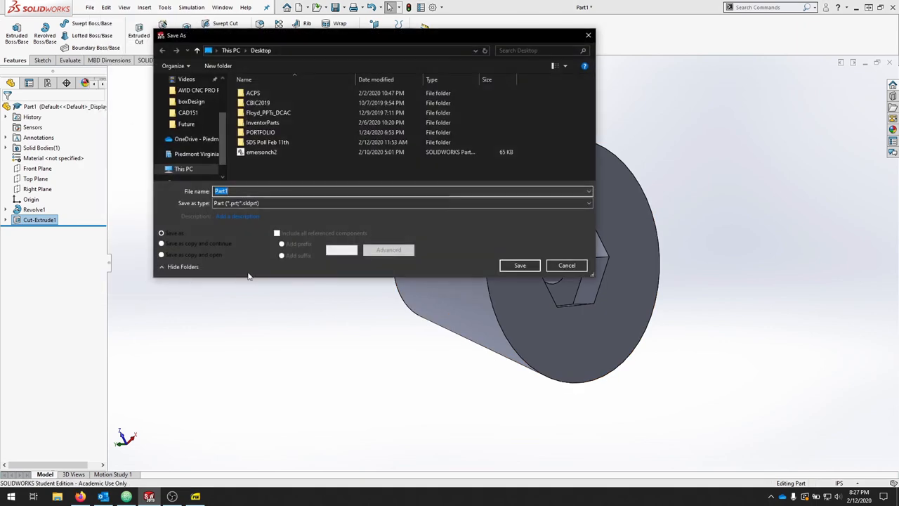
# Step: Save the part as simpleKnob on the Desktop and start a second Save As
pyautogui.click(520, 265)
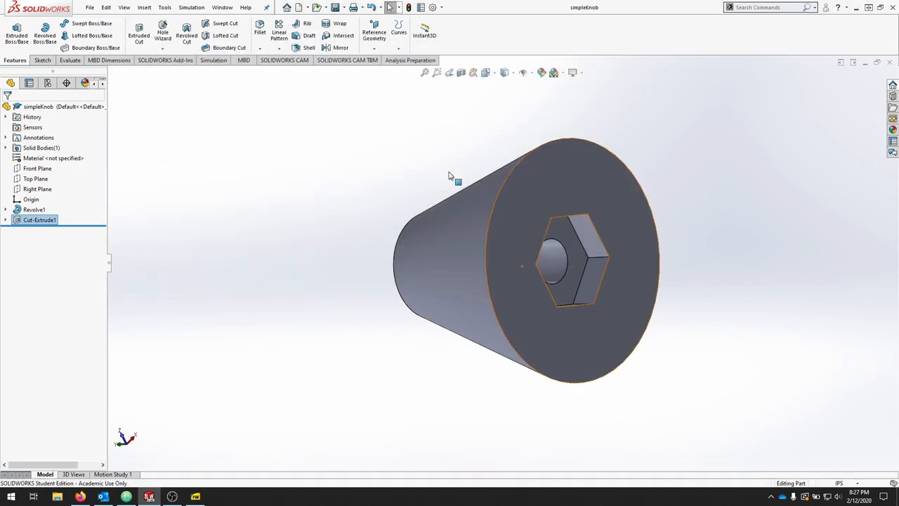
pyautogui.click(90, 7)
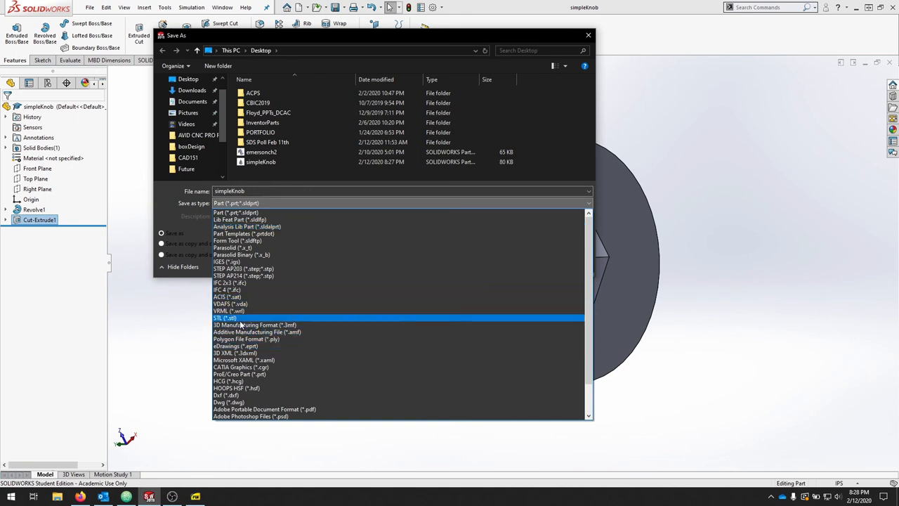
# Step: Set the save type to STL and its output unit to inches
pyautogui.click(225, 317)
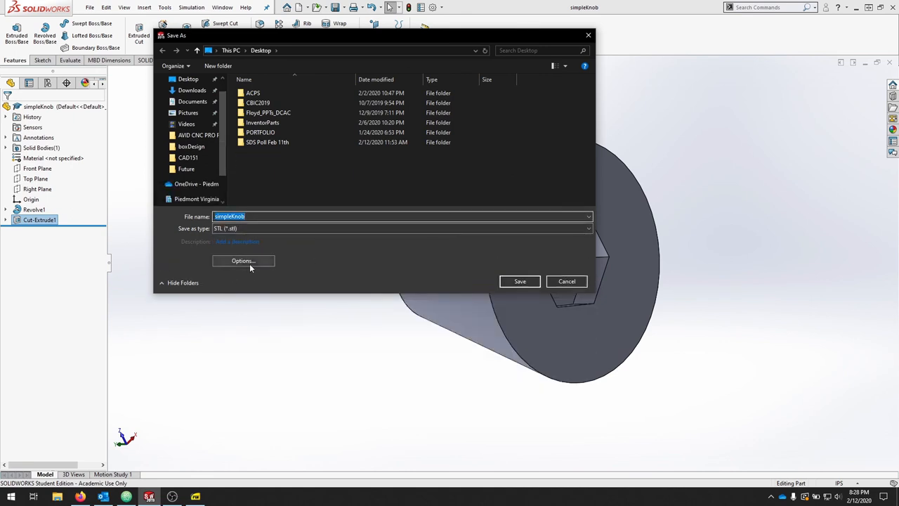
pyautogui.click(243, 261)
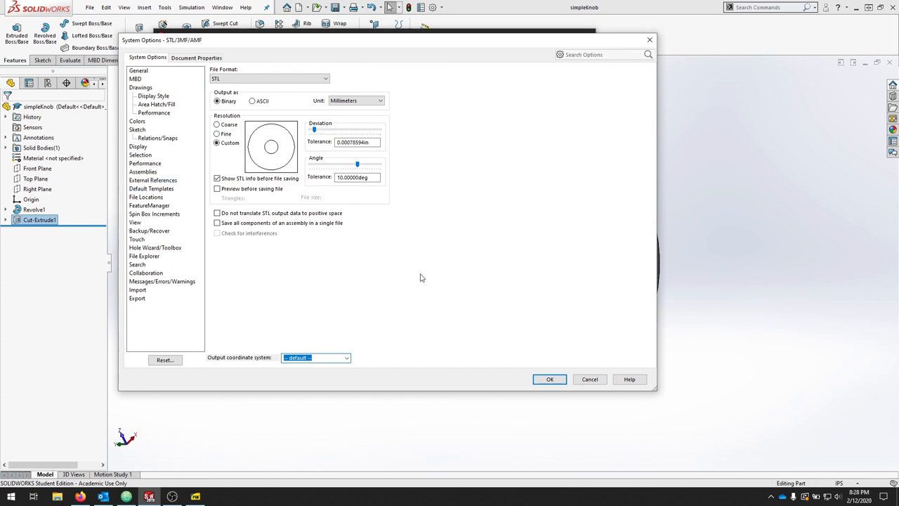
pyautogui.moveTo(394, 106)
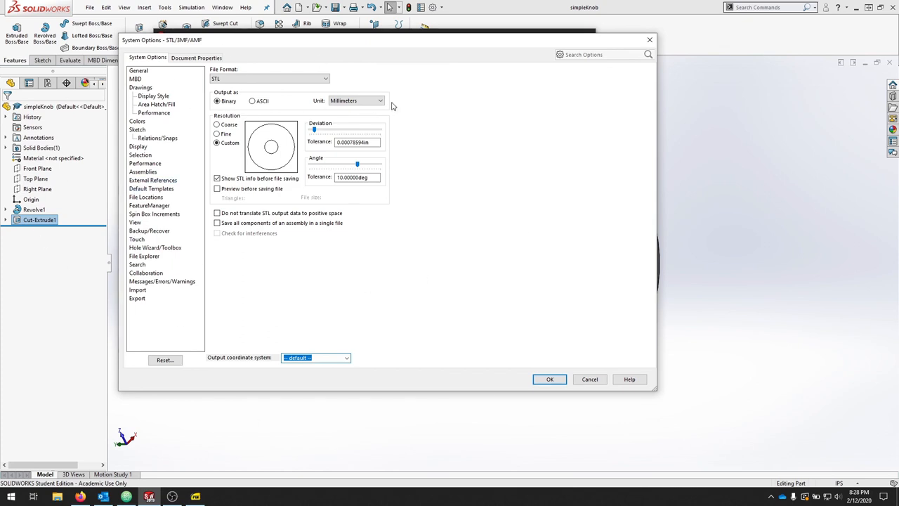
pyautogui.click(380, 100)
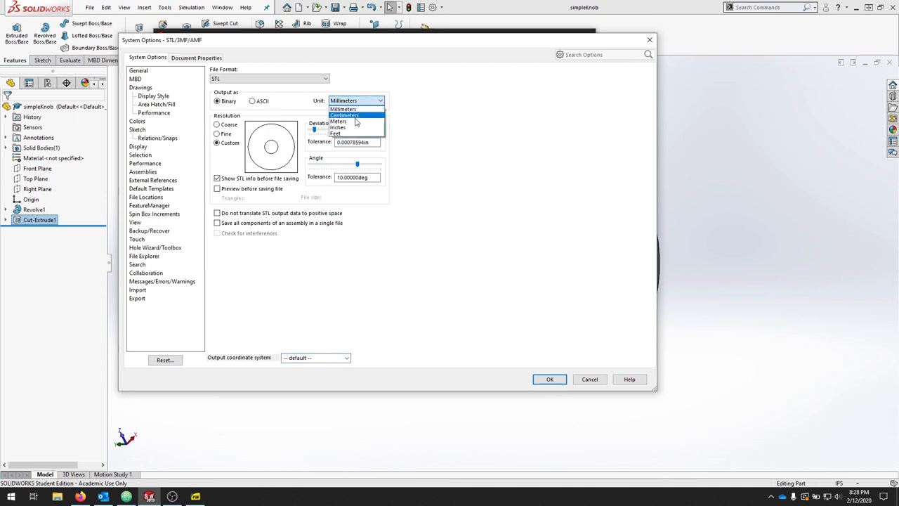
pyautogui.click(339, 127)
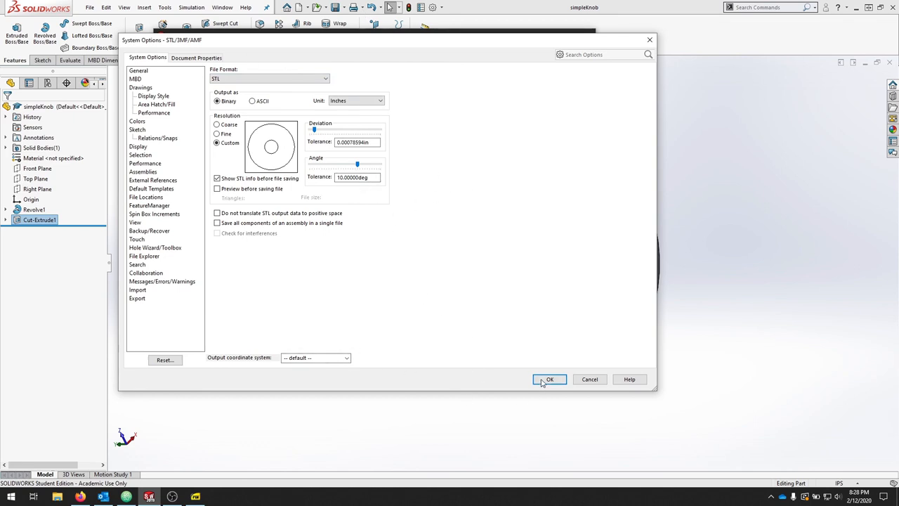
pyautogui.click(550, 379)
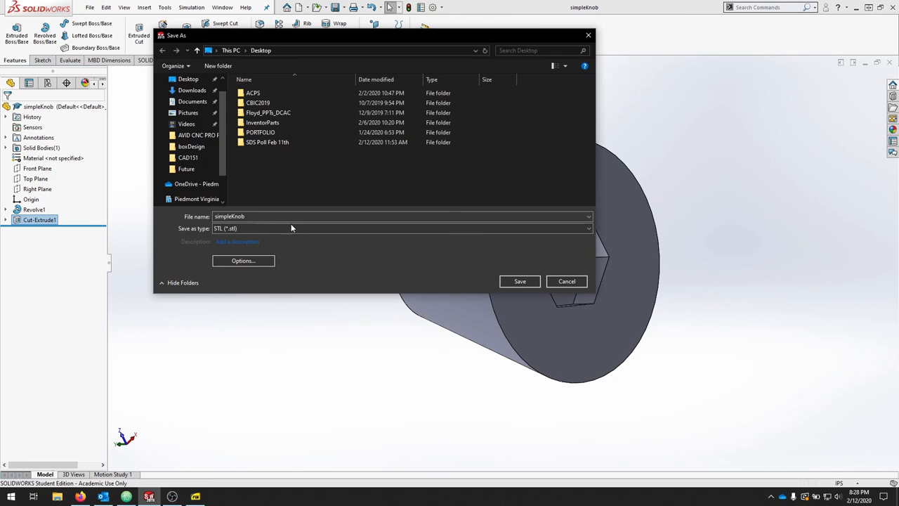
# Step: Save simpleKnob.stl to the Desktop, confirming the prompt and exporting all bodies
pyautogui.click(520, 281)
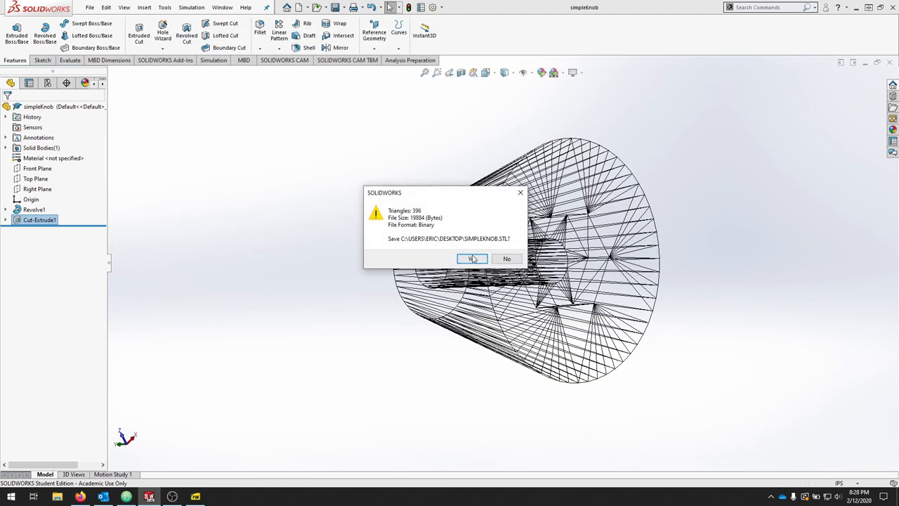
pyautogui.click(471, 258)
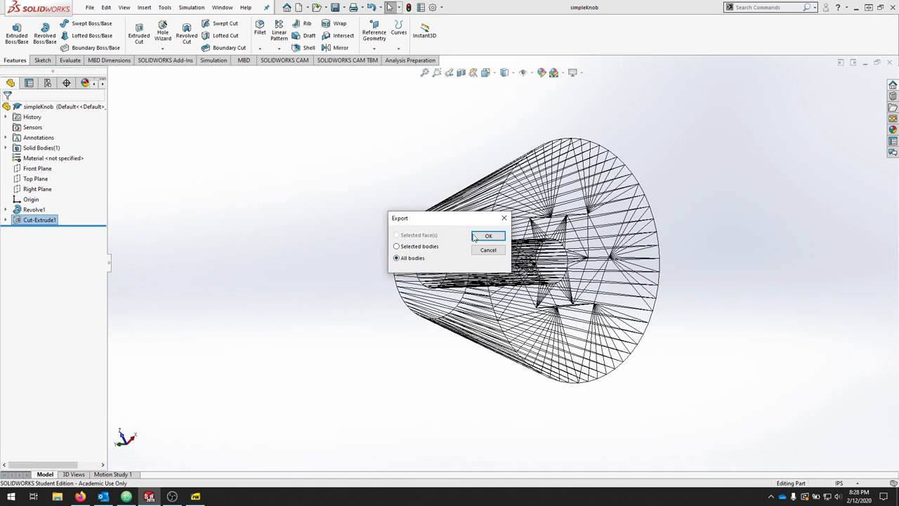
pyautogui.click(488, 235)
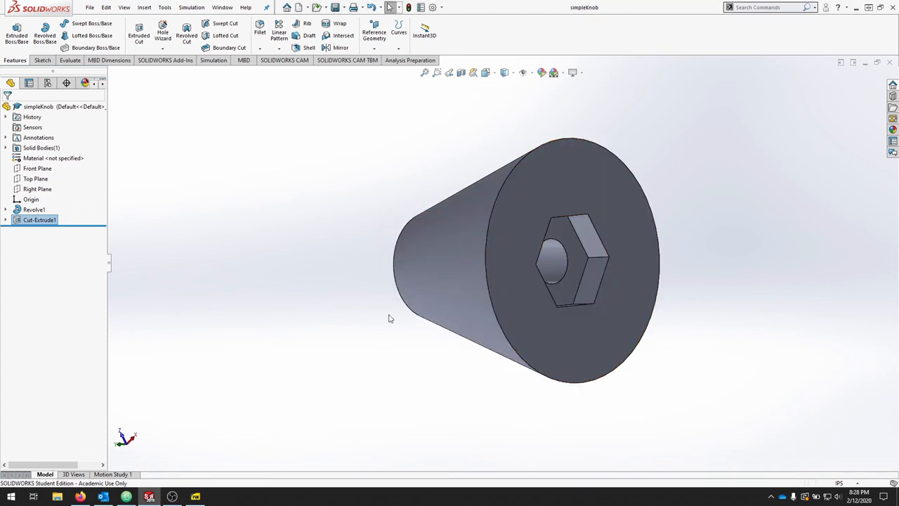